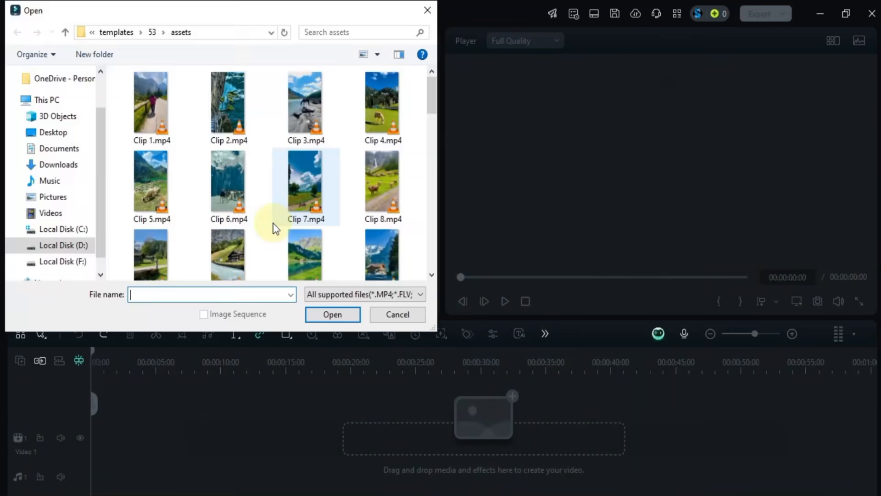
# - Import Clip 1 through the last travel clip from the Open dialog
pyautogui.scroll(-3)
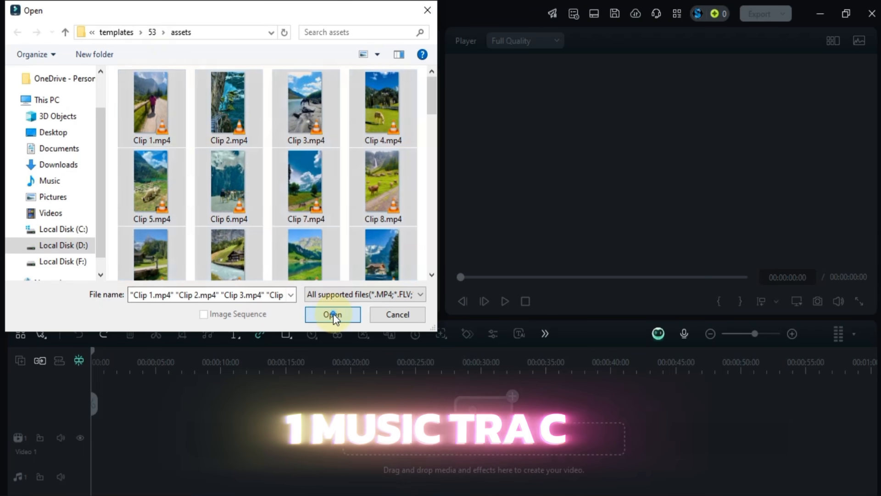
pyautogui.click(331, 315)
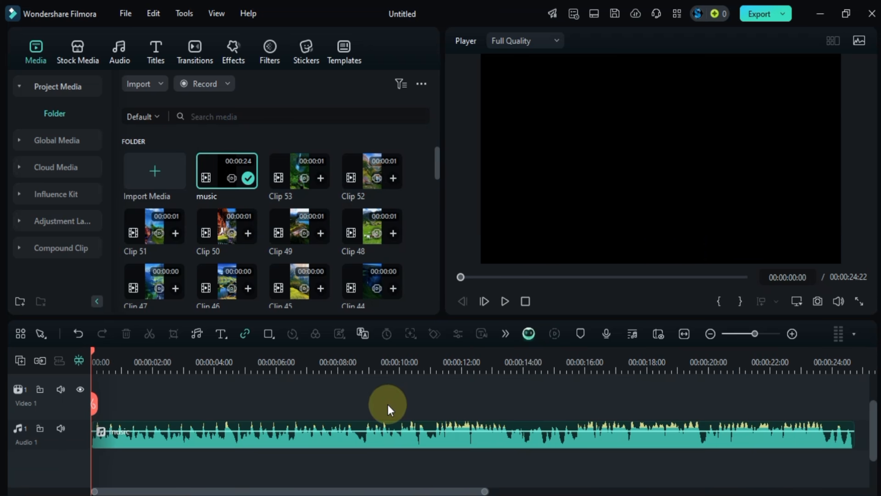
# - Play the music and drop a marker on each beat along the ruler
pyautogui.click(504, 301)
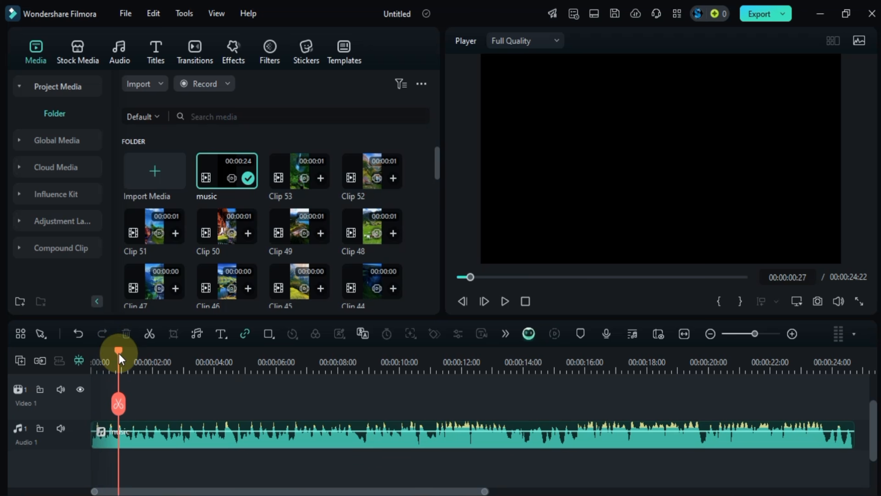
pyautogui.moveTo(325, 364)
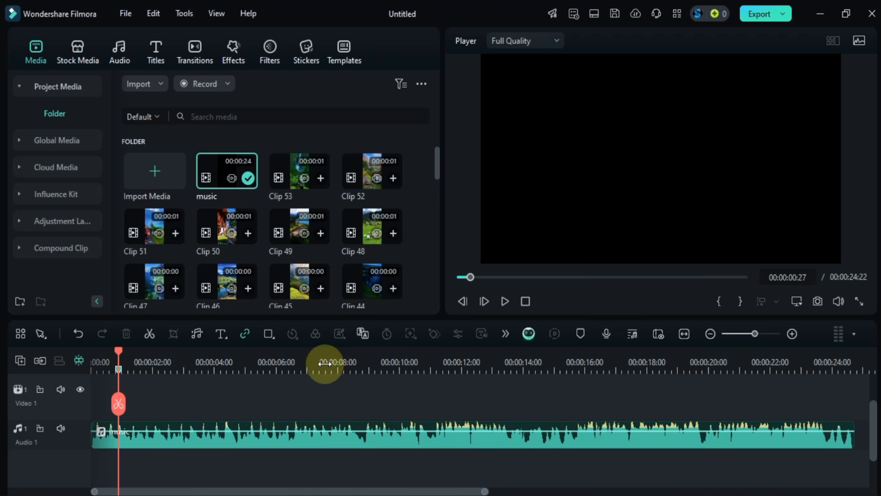
pyautogui.click(504, 300)
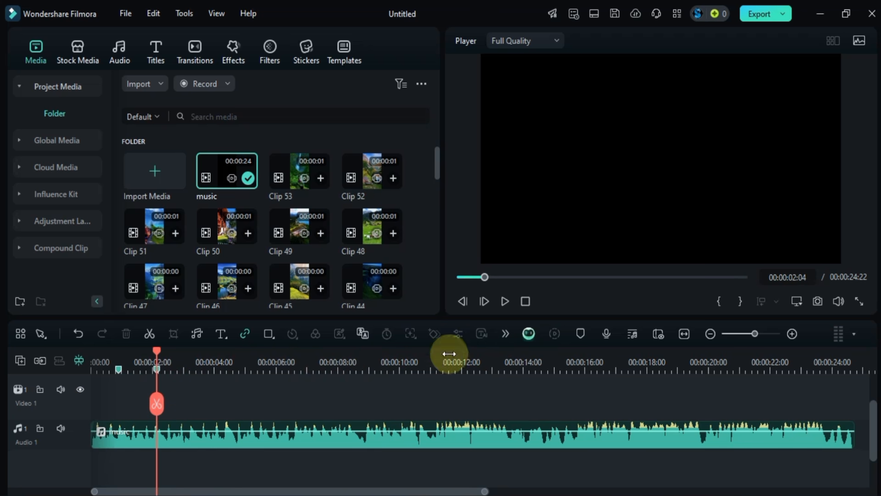
pyautogui.click(504, 301)
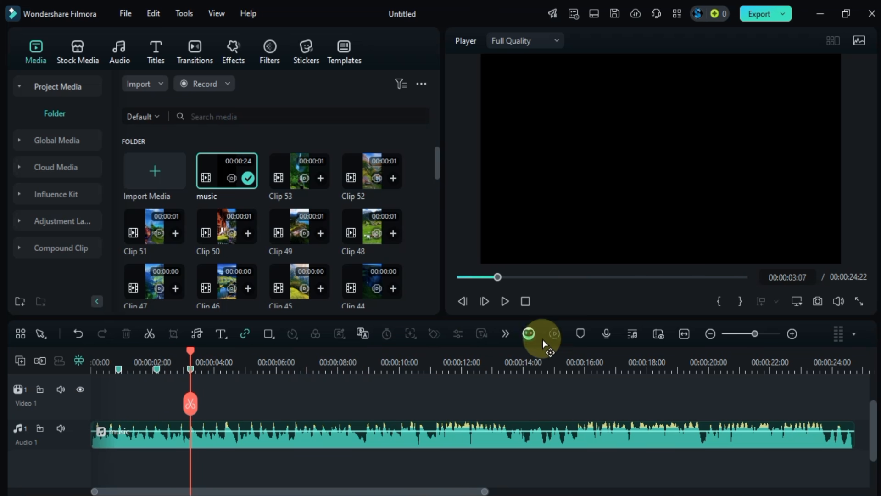
pyautogui.click(504, 301)
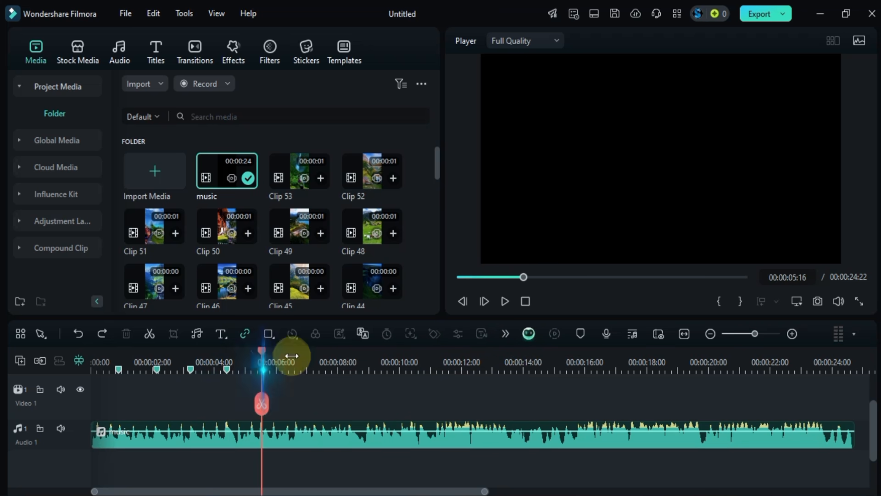
pyautogui.click(504, 301)
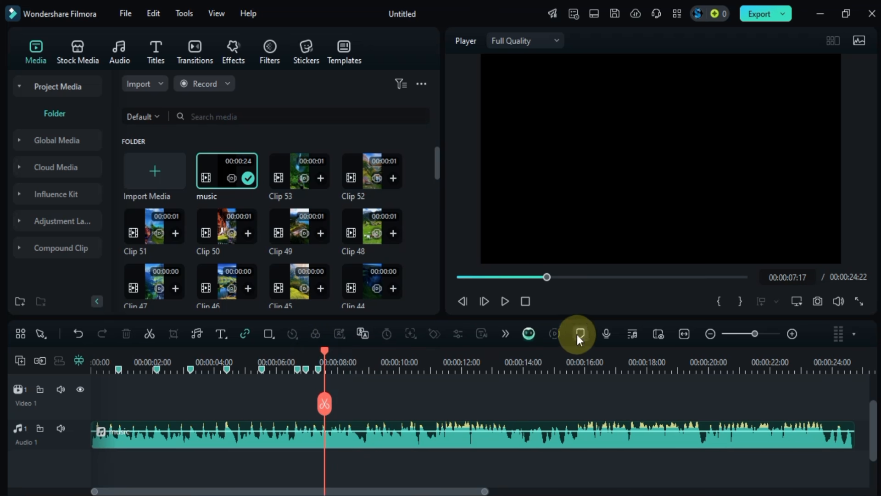
pyautogui.click(504, 301)
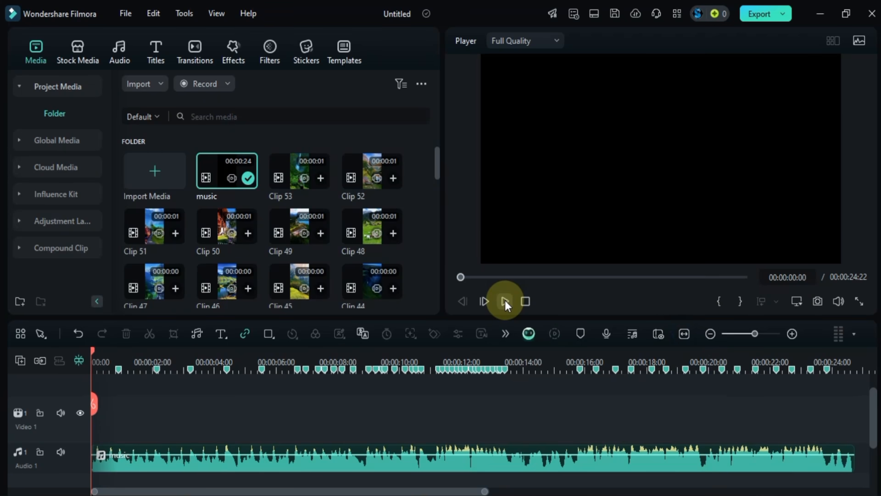
pyautogui.click(504, 301)
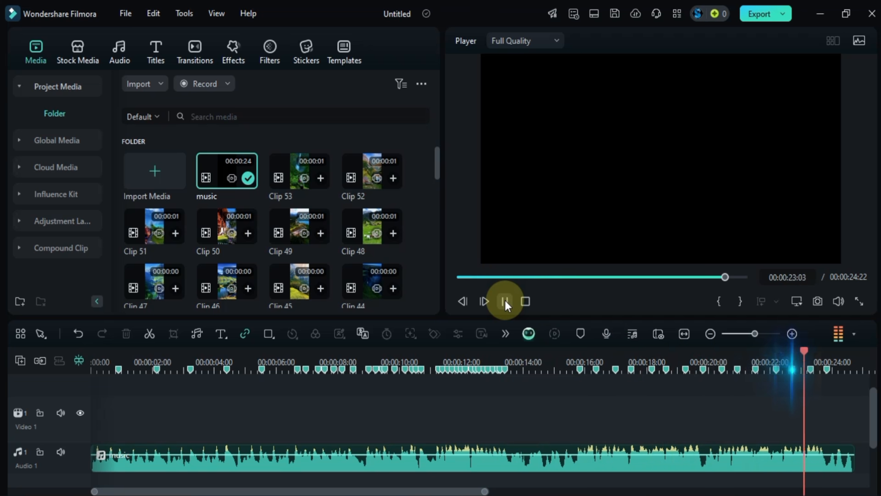
pyautogui.click(504, 302)
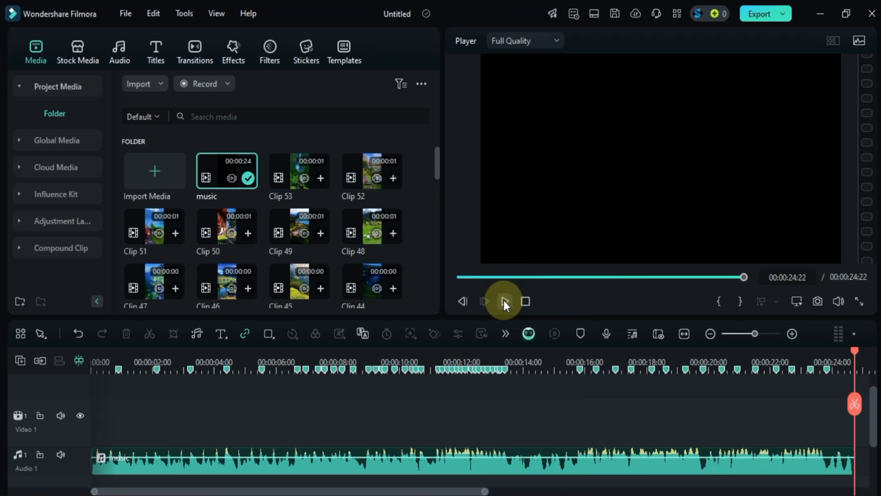
# - Add Clip 1 to the timeline and match the project to 720x1280 30fps
pyautogui.click(140, 368)
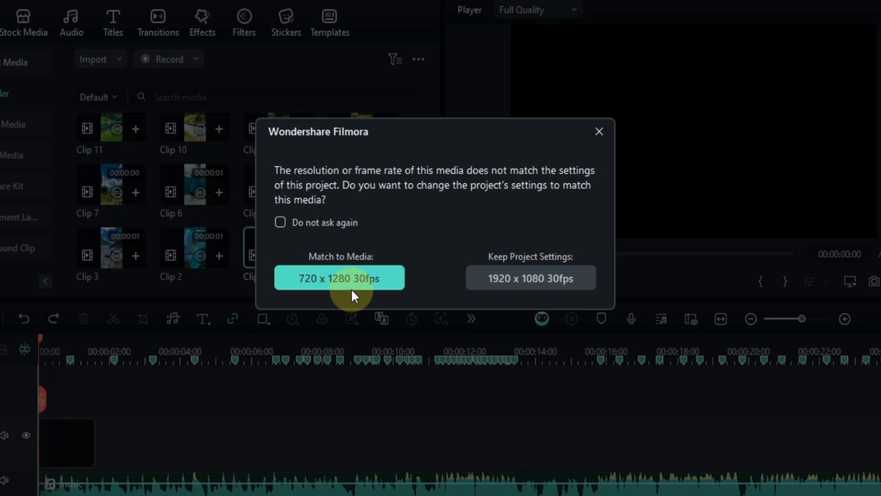
pyautogui.click(338, 278)
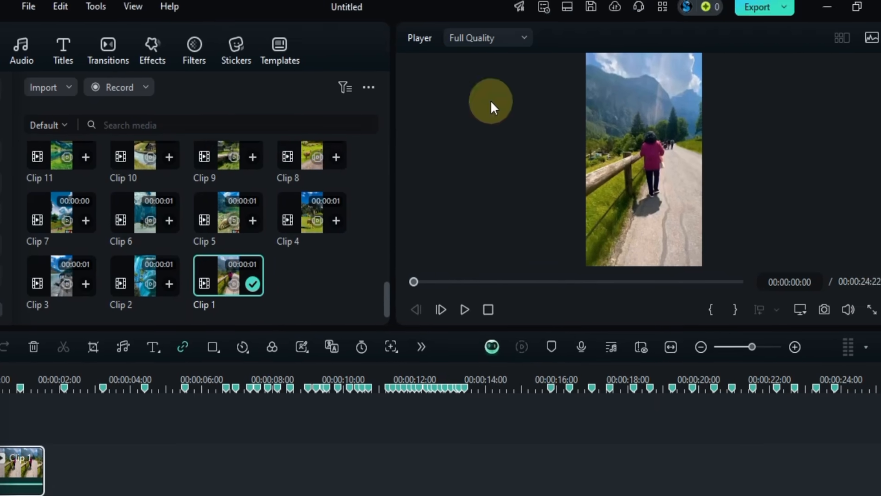
pyautogui.click(645, 15)
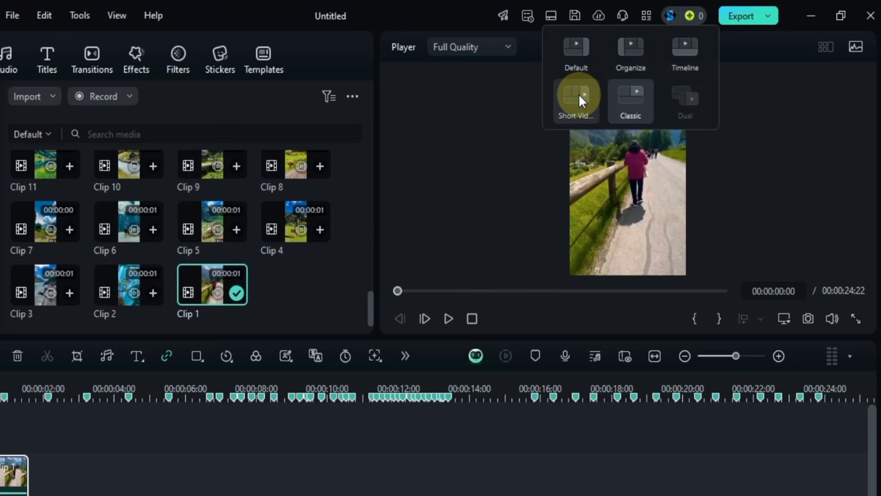
# - Switch to the Short Video layout and add clips such as Clip 9 between markers
pyautogui.click(575, 100)
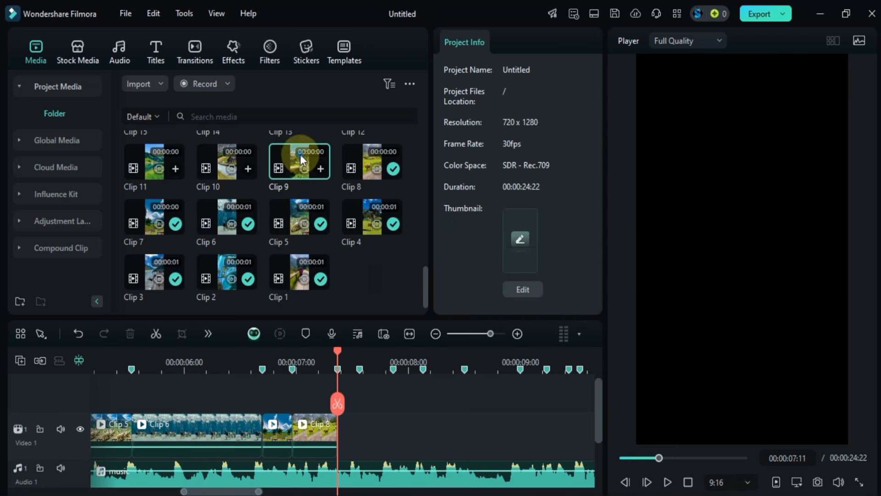
pyautogui.click(383, 404)
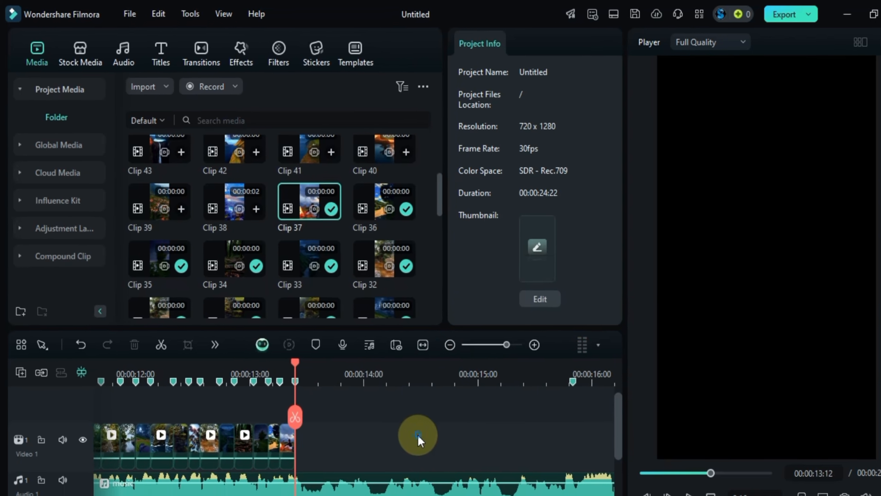
# - Browse the Basic split screen templates to find Split Screen 6
pyautogui.click(356, 53)
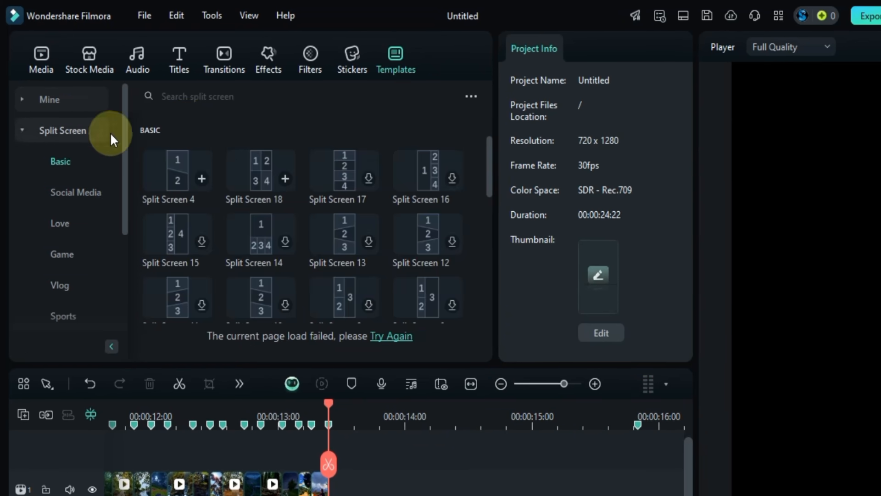
pyautogui.moveTo(61, 162)
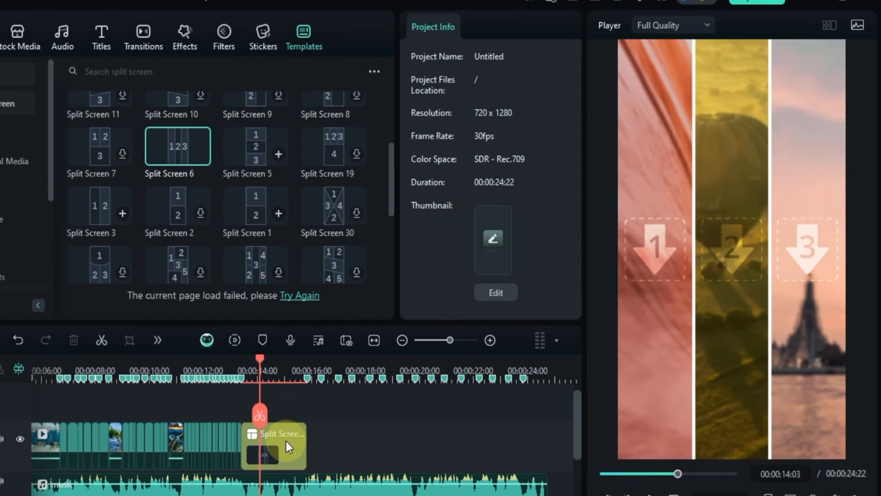
# - Select the Split Screen 6 clip and turn its panel borders off
pyautogui.click(274, 444)
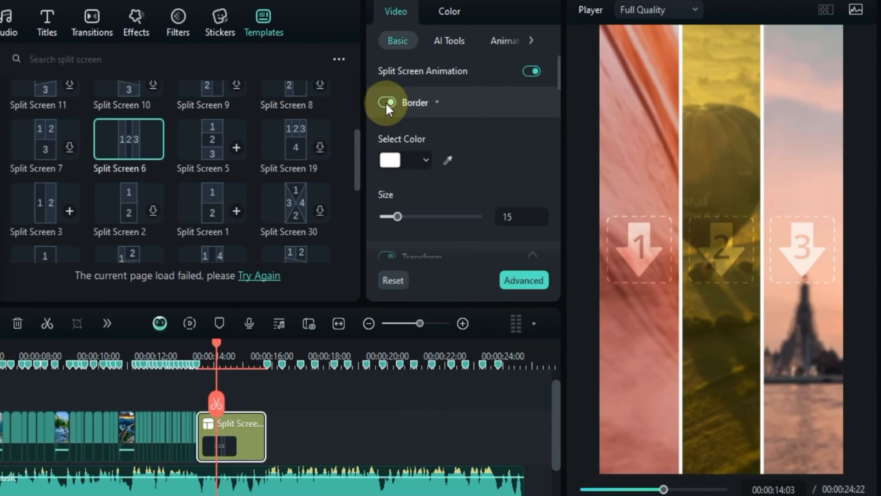
pyautogui.click(386, 103)
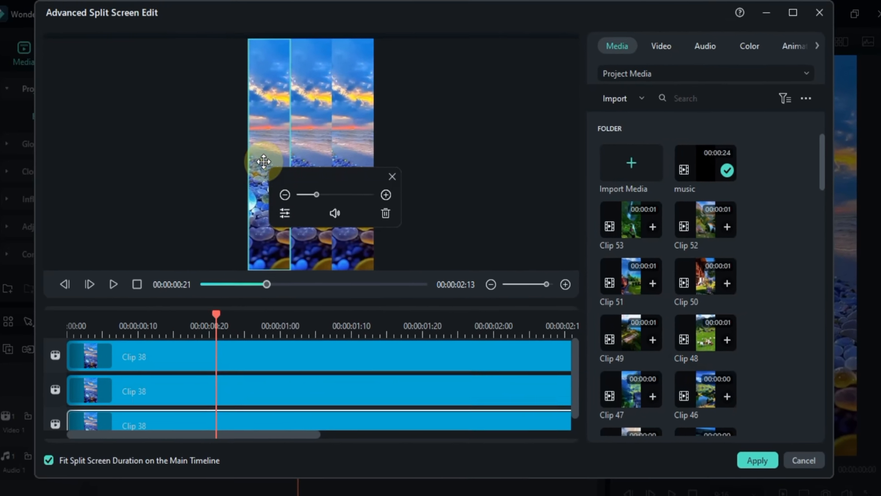
# - Offset Clip 38's Position X in each panel, apply, and preview the montage
pyautogui.click(661, 46)
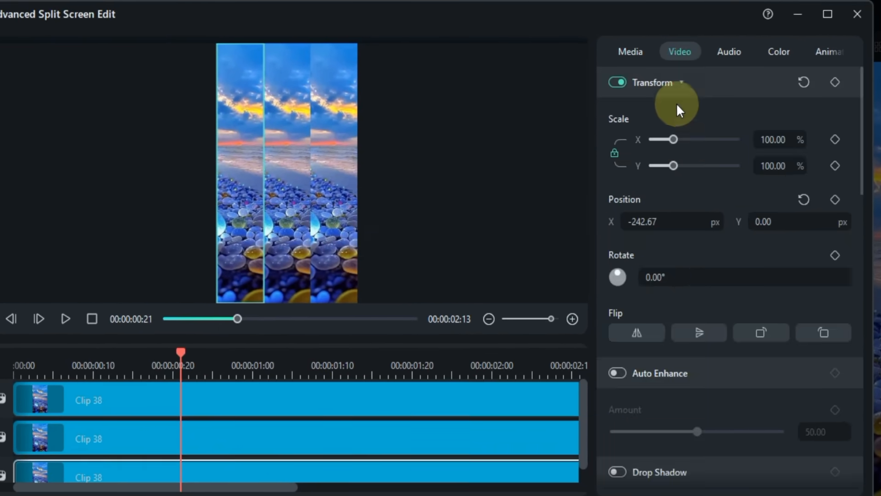
pyautogui.moveTo(669, 222); pyautogui.dragTo(680, 221)
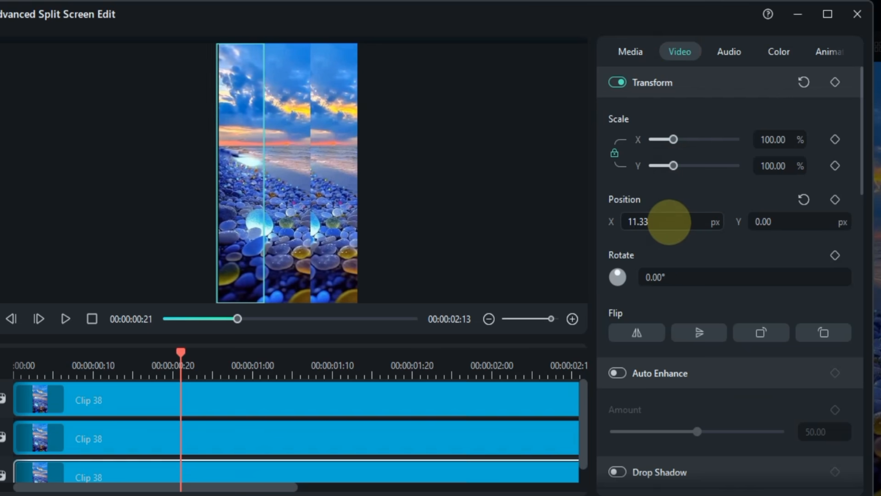
pyautogui.moveTo(669, 222); pyautogui.dragTo(663, 221)
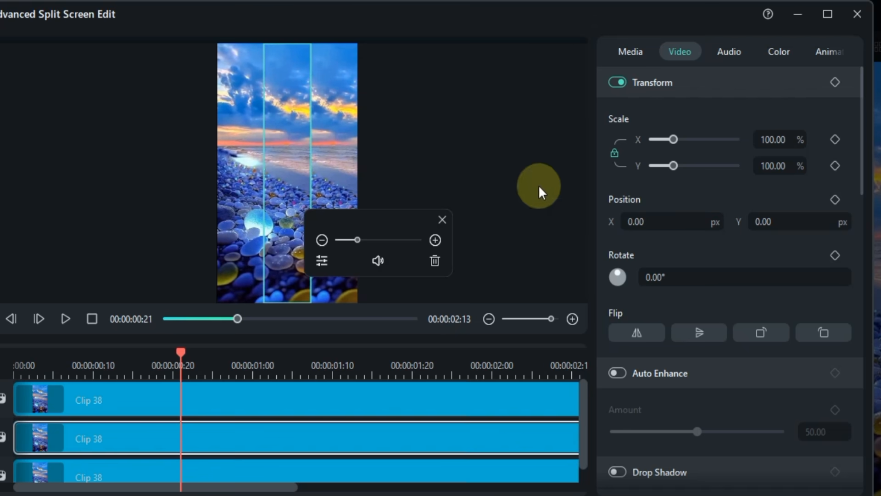
pyautogui.moveTo(538, 186); pyautogui.dragTo(343, 155)
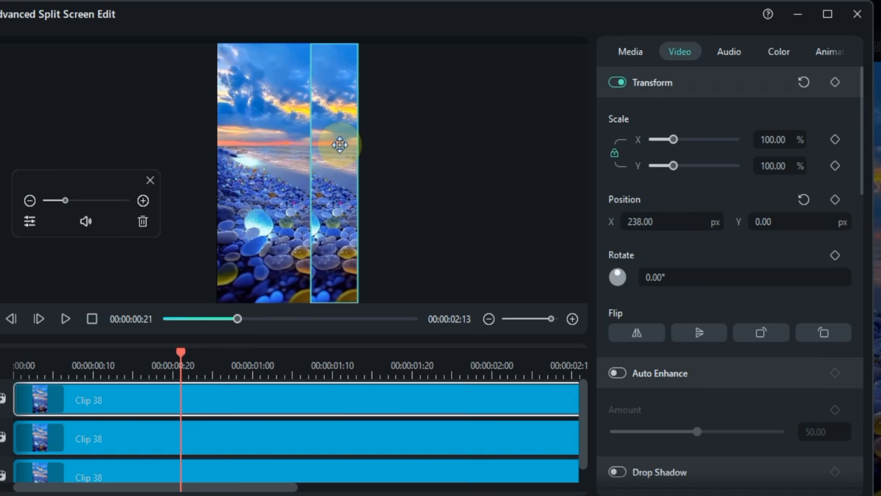
pyautogui.click(669, 222)
pyautogui.write('-3')
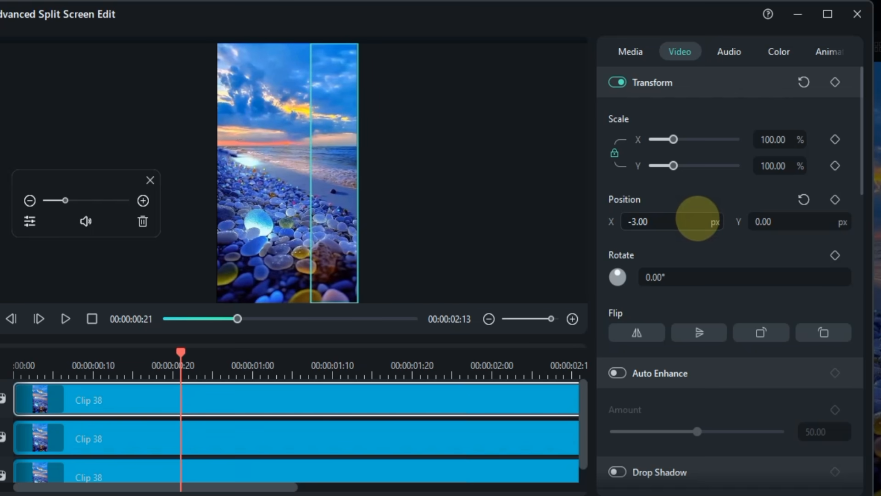
pyautogui.click(631, 51)
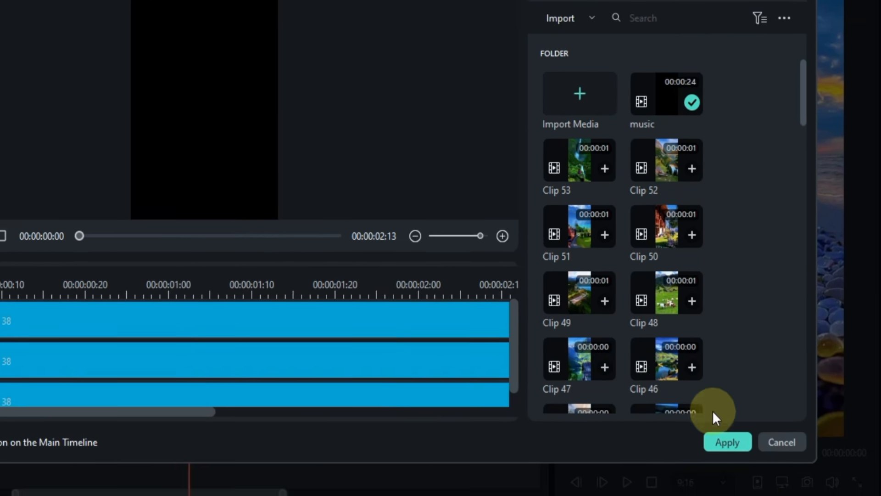
pyautogui.click(727, 442)
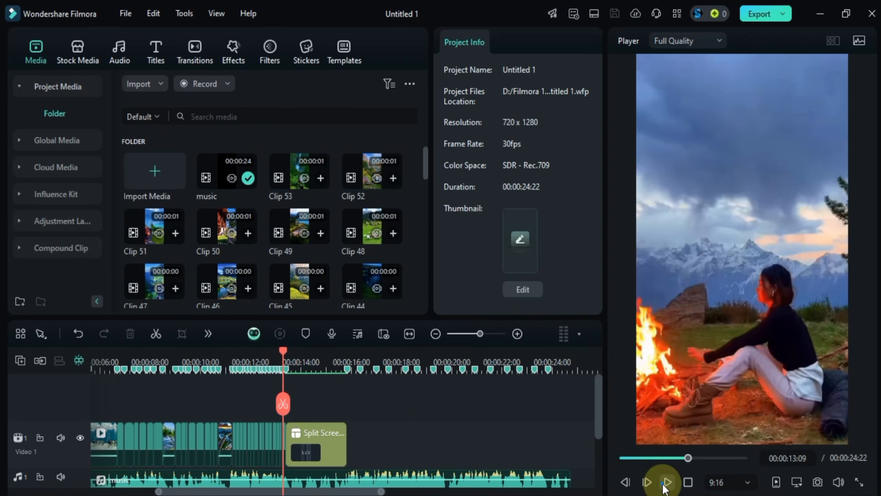
pyautogui.click(667, 481)
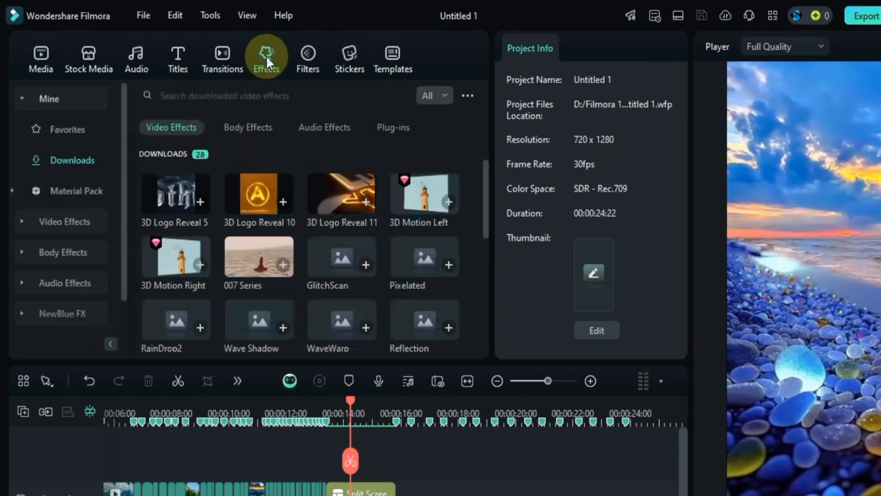
# - Search the effects library for 'Flash White1'
pyautogui.write('Fla')
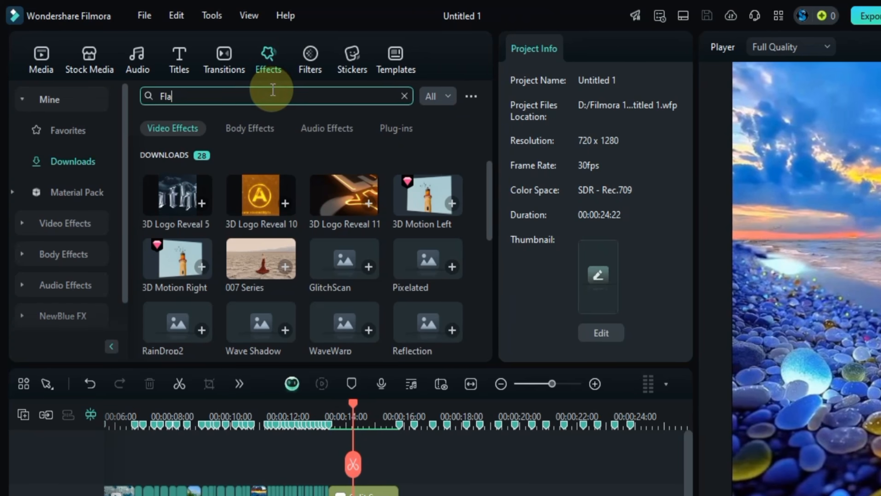
pyautogui.write('Flash White1')
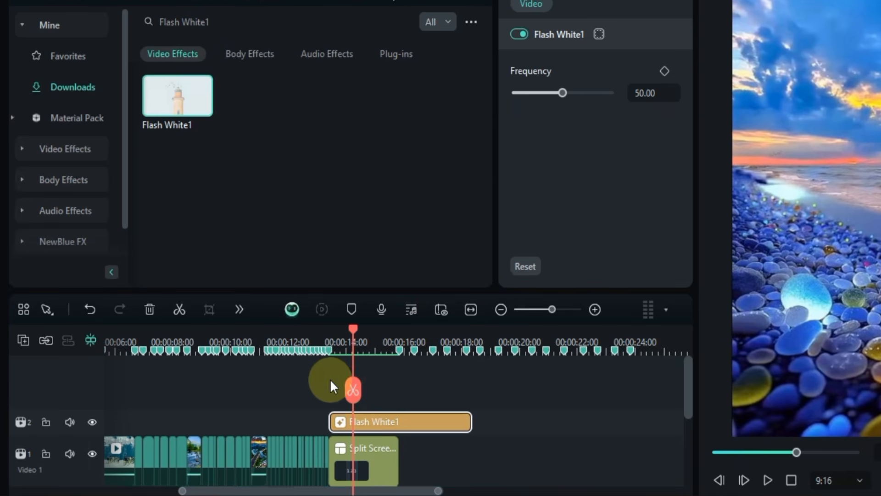
pyautogui.scroll(-3)
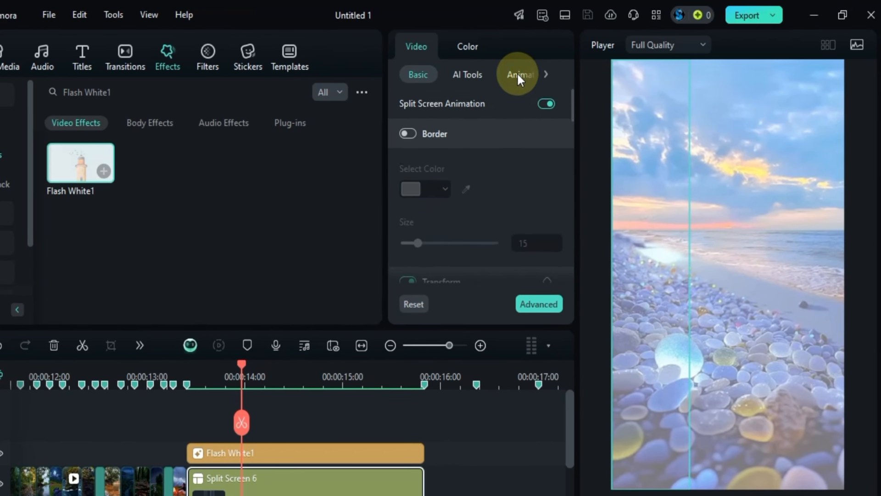
# - Browse Preset Motions (Legacy) under the split-screen clip's Animation settings
pyautogui.click(519, 75)
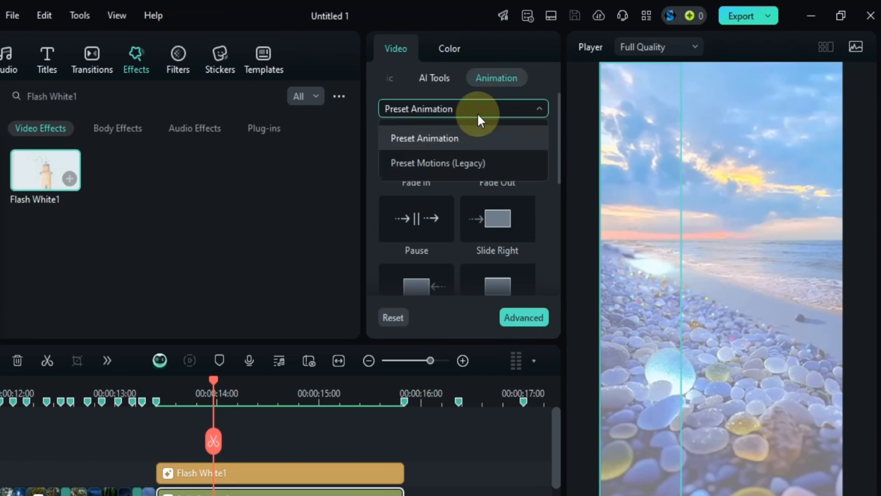
pyautogui.click(438, 163)
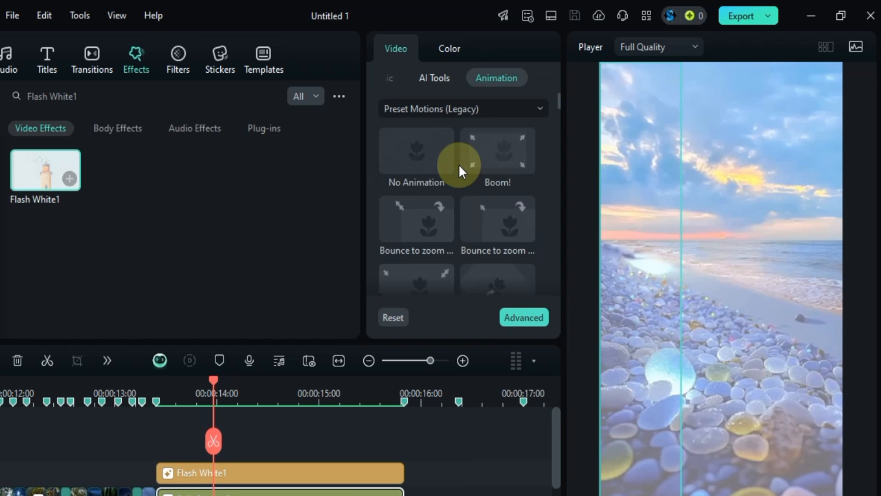
pyautogui.scroll(-3)
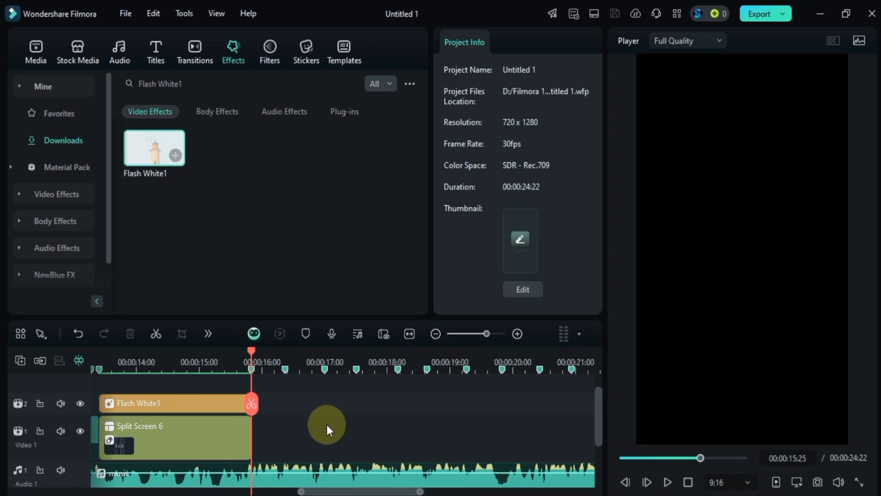
# - Drag Clip 39 onward from Media onto the track after Split Screen 6
pyautogui.click(35, 50)
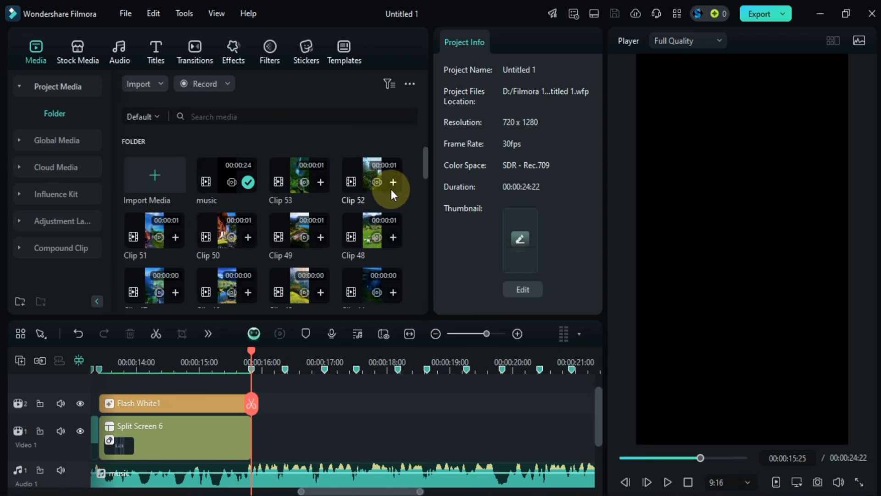
pyautogui.scroll(-3)
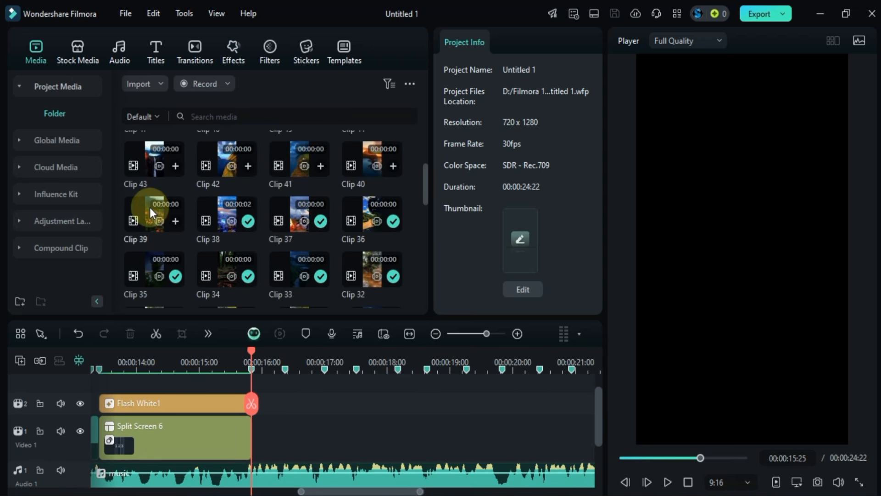
pyautogui.moveTo(153, 214); pyautogui.dragTo(275, 418)
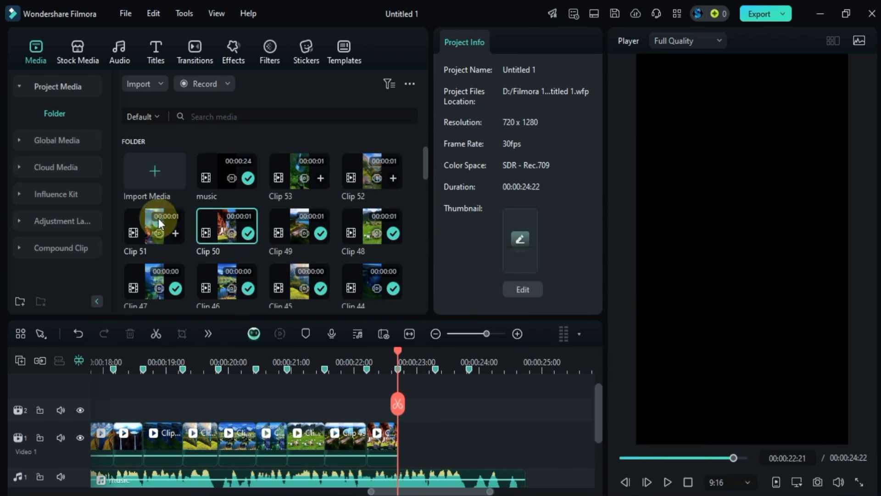
pyautogui.click(511, 424)
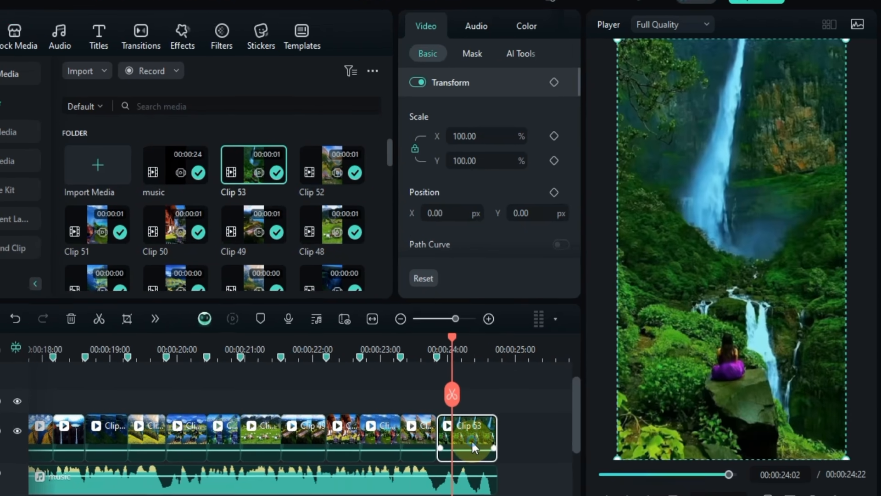
# - Browse Clip 53's animation presets, toggling between Preset Motions (Legacy) and Preset Animation
pyautogui.click(496, 40)
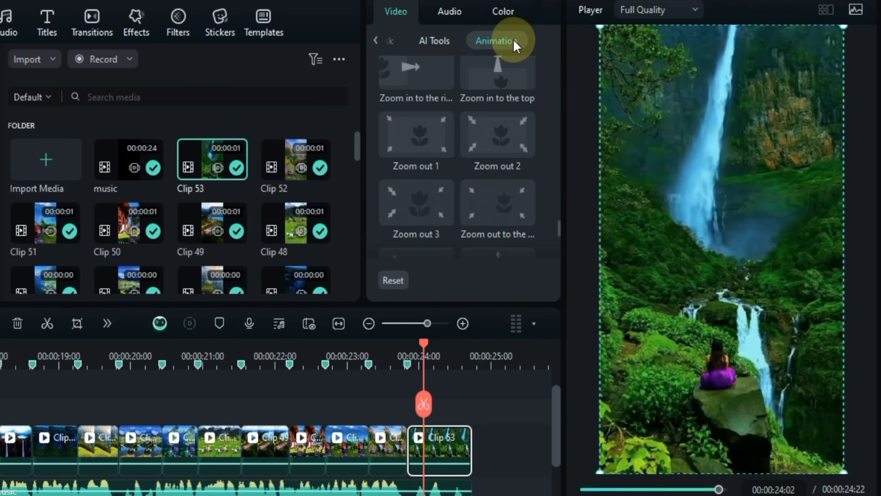
pyautogui.click(497, 41)
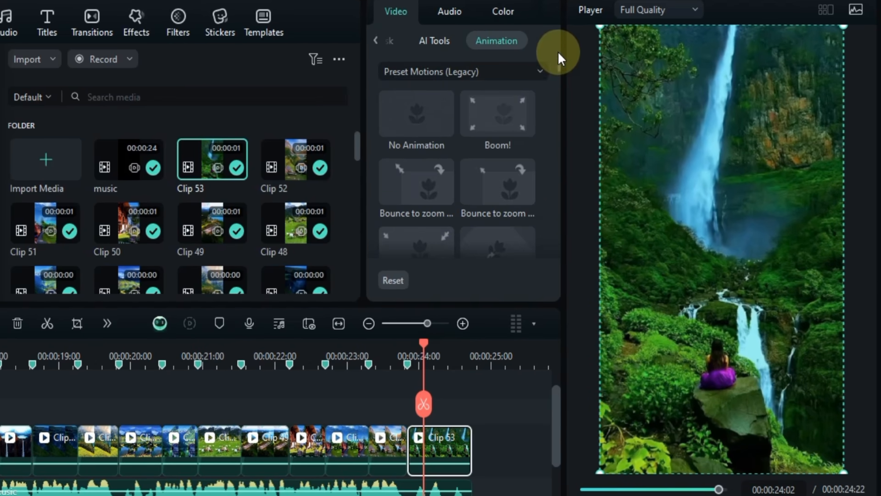
pyautogui.click(462, 72)
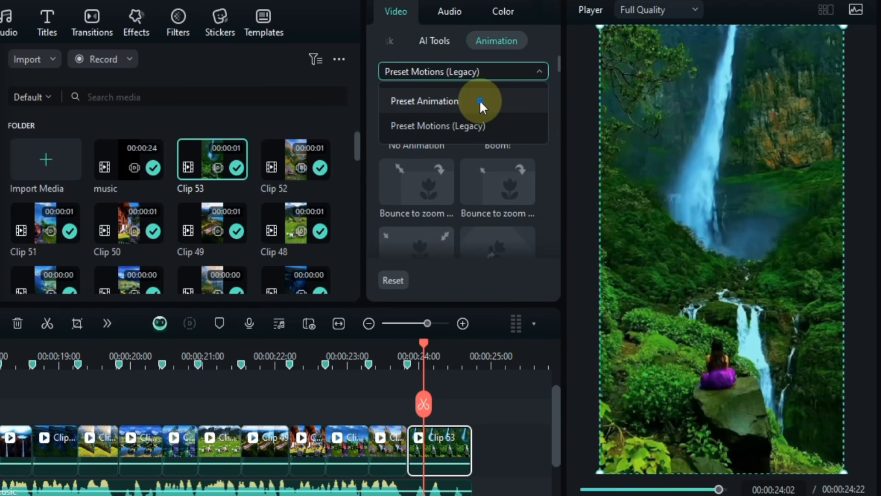
pyautogui.click(424, 101)
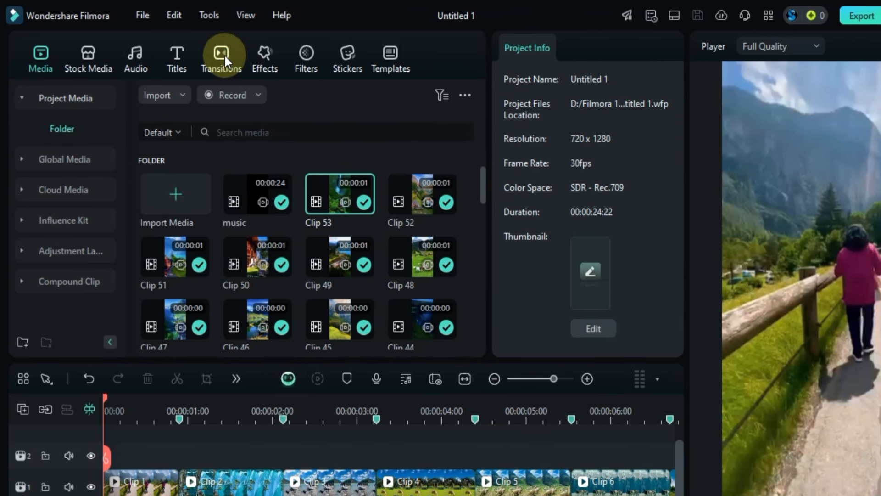
# - Place a 20-frame Flash Zoom Out transition between Clip 1 and Clip 2, and copy it
pyautogui.write('Flash Zoom Out')
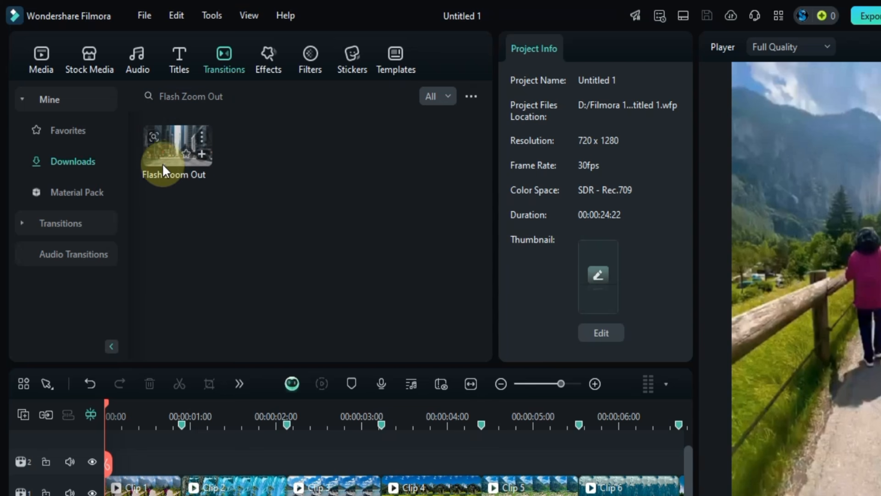
pyautogui.moveTo(176, 155); pyautogui.dragTo(253, 403)
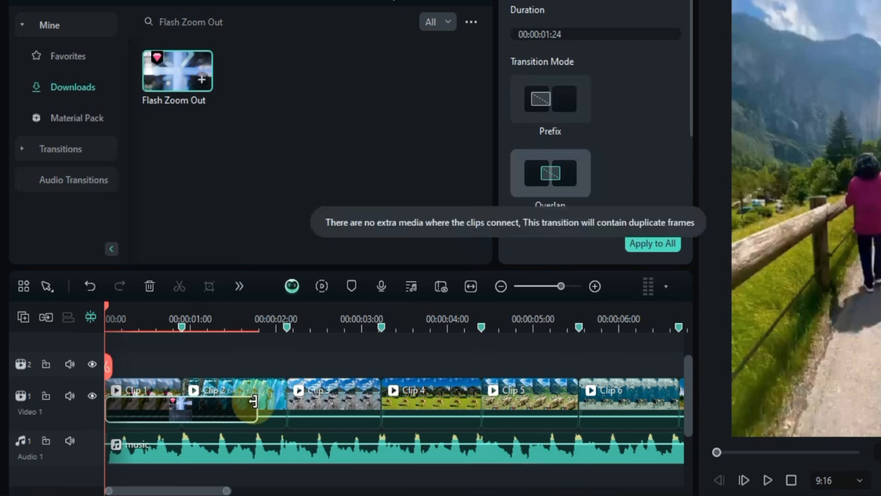
pyautogui.click(550, 173)
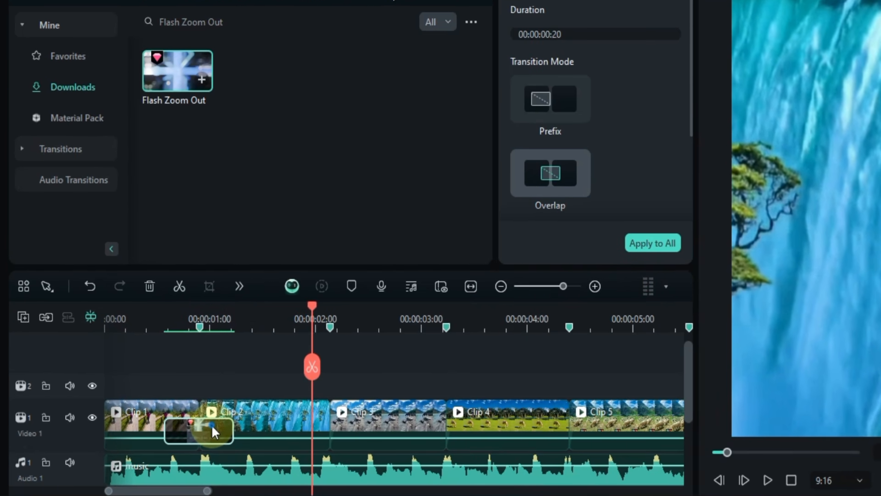
pyautogui.press('ctrl+c')
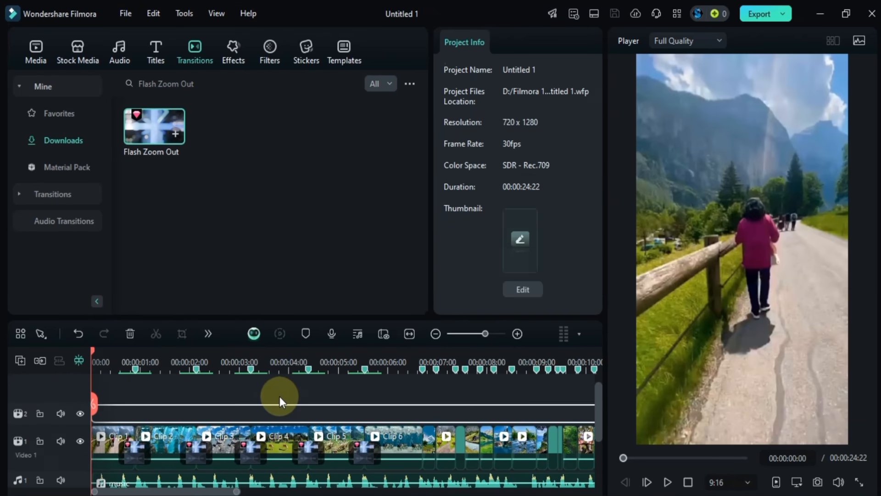
# - Preview the opening clips with the Flash Zoom Out transitions
pyautogui.click(668, 482)
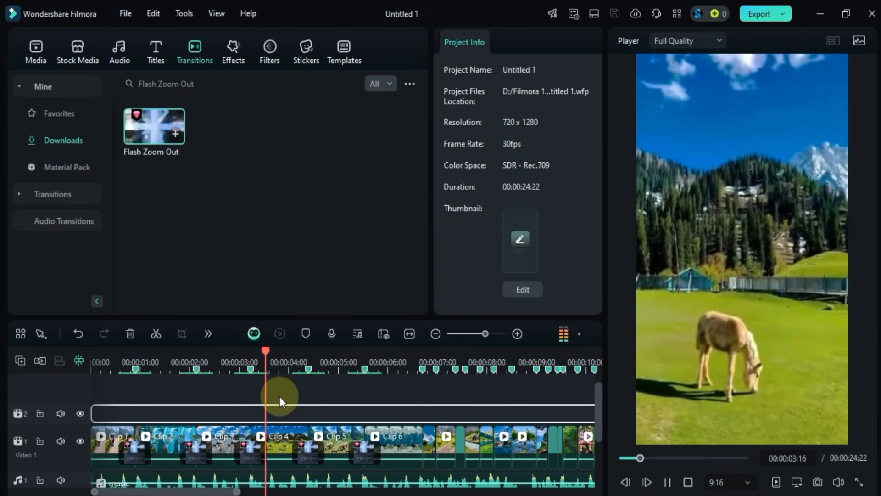
pyautogui.click(368, 351)
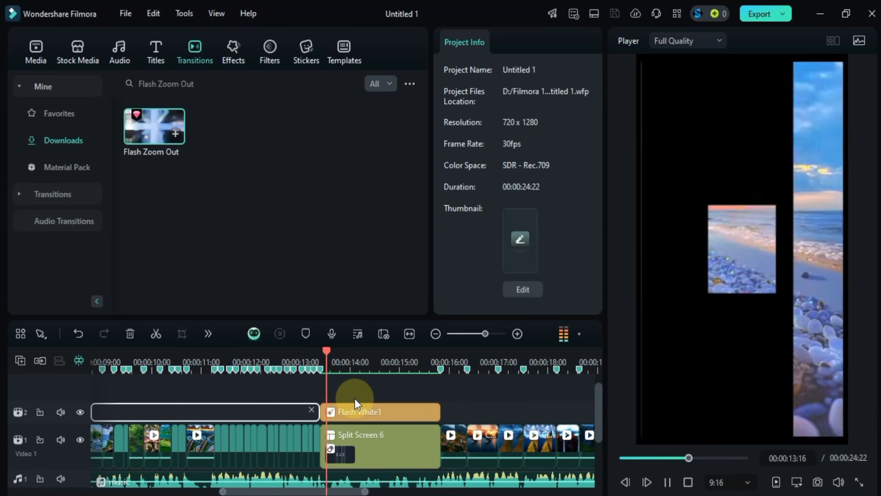
pyautogui.click(425, 361)
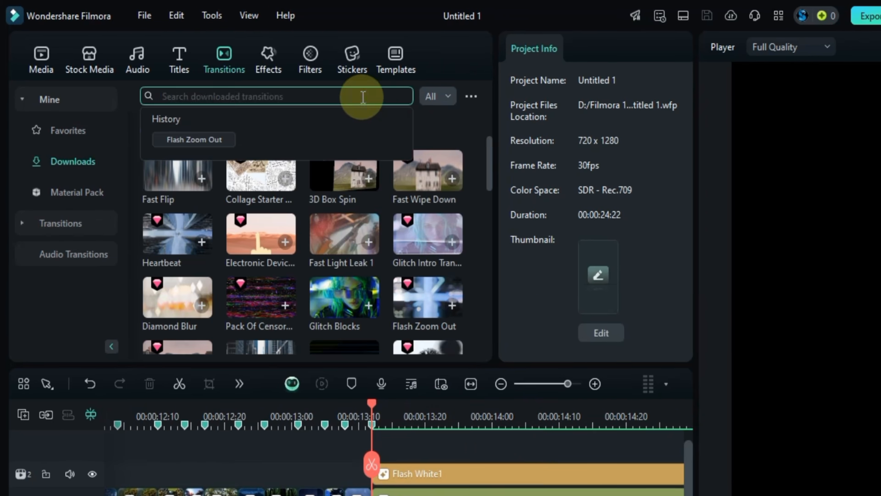
# - Add a 20-frame Explosion Flash between Split Screen 6 and Clip 39, and copy it
pyautogui.write('Explosion Flash')
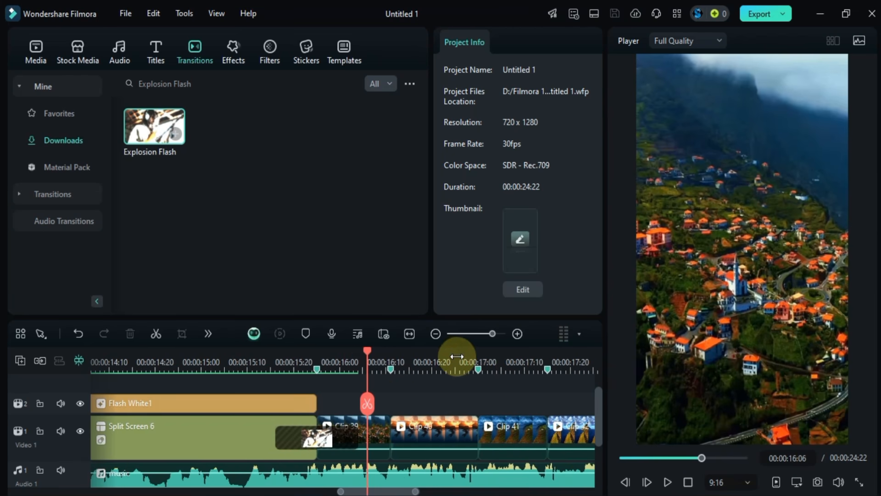
pyautogui.click(410, 334)
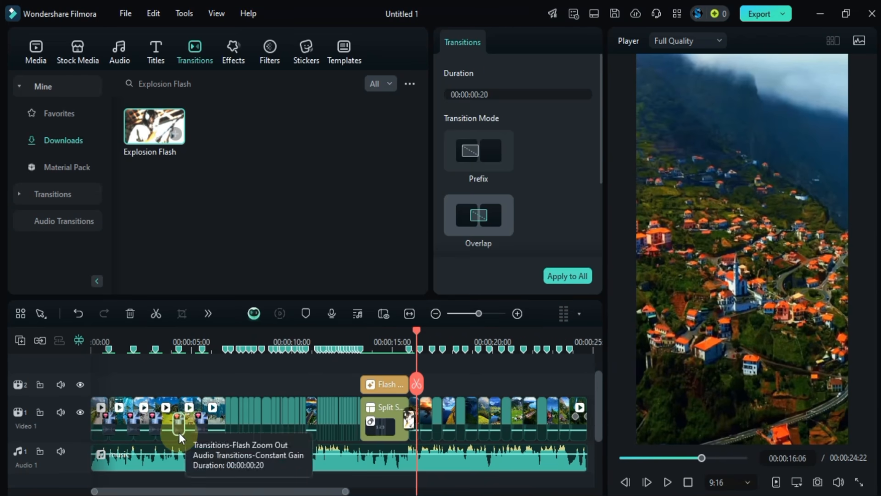
pyautogui.press('ctrl+c')
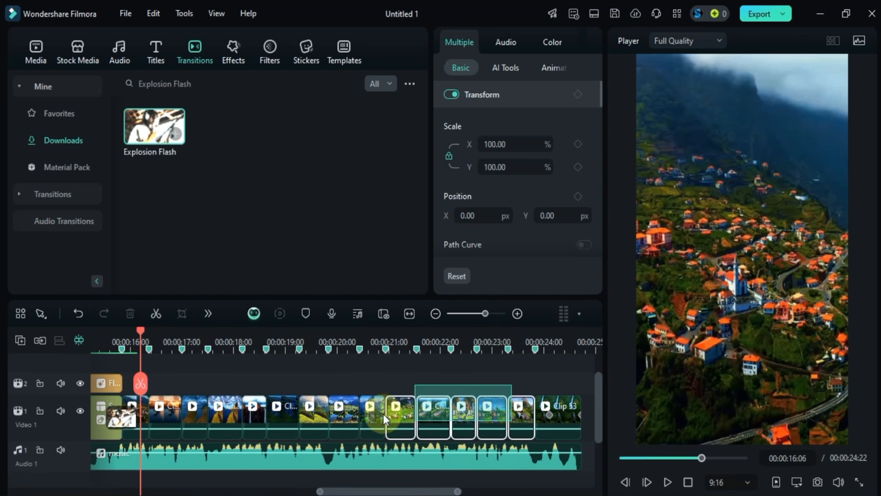
# - Paste the flash transition between the post-split-screen clips and play the montage from the start
pyautogui.press('ctrl+v')
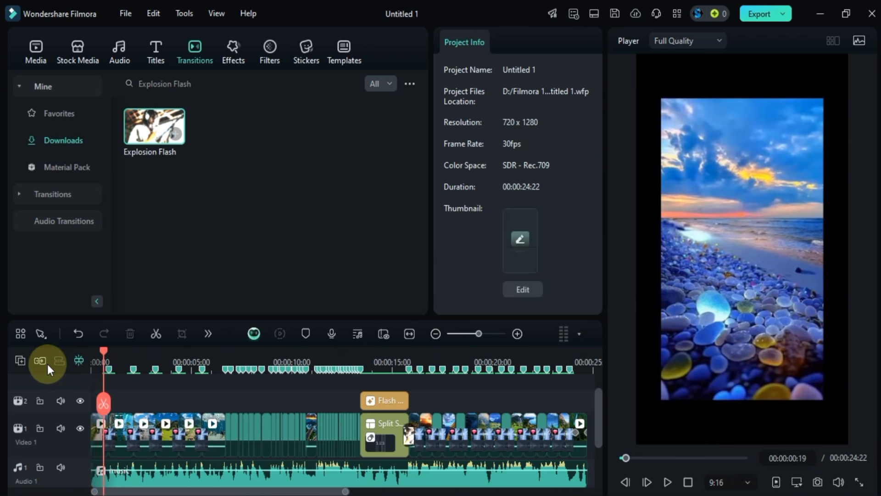
pyautogui.click(668, 481)
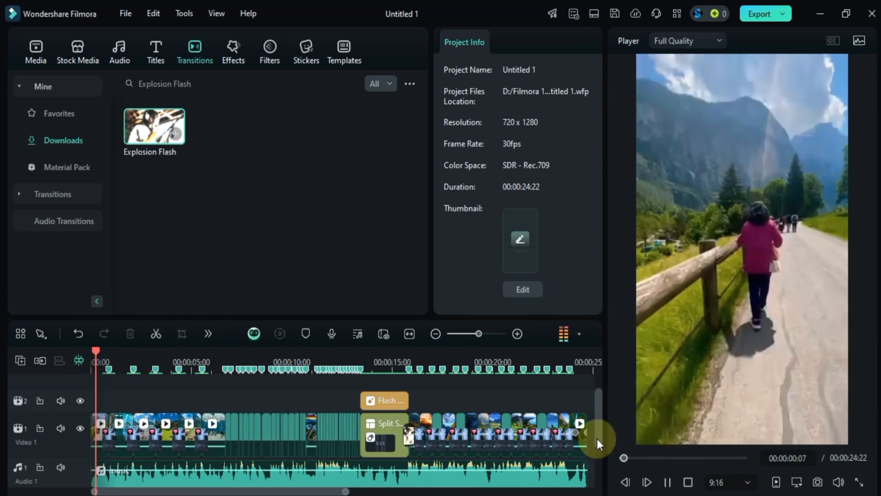